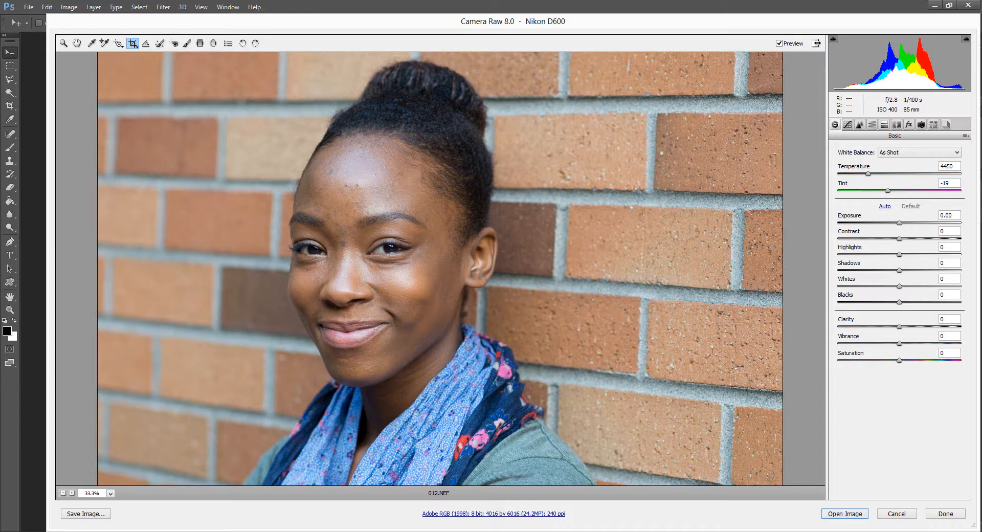
Step: Switch Camera Raw to the Zoom tool to magnify the portrait view
{"action": "left_click", "coordinate": [63, 43]}
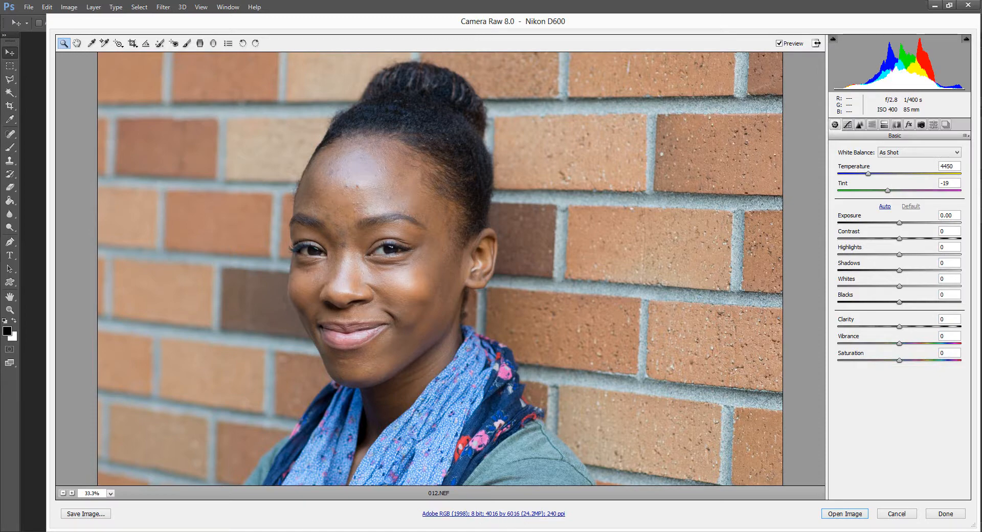
{"action": "mouse_move", "coordinate": [793, 332]}
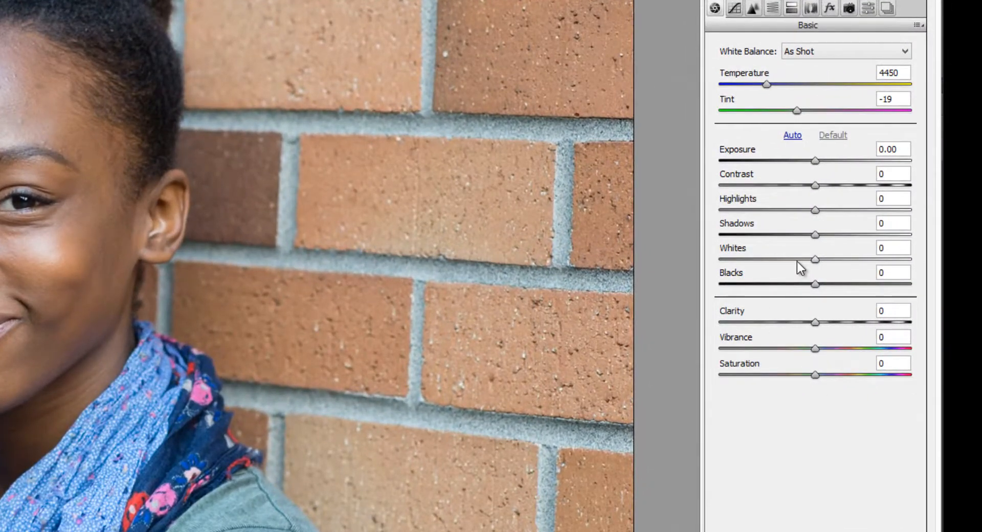
{"action": "mouse_move", "coordinate": [844, 230]}
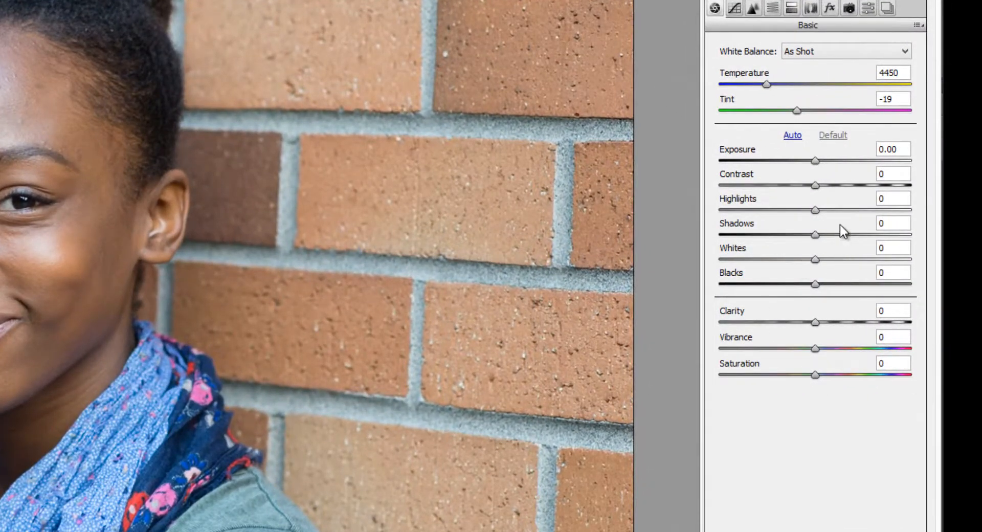
{"action": "mouse_move", "coordinate": [752, 91]}
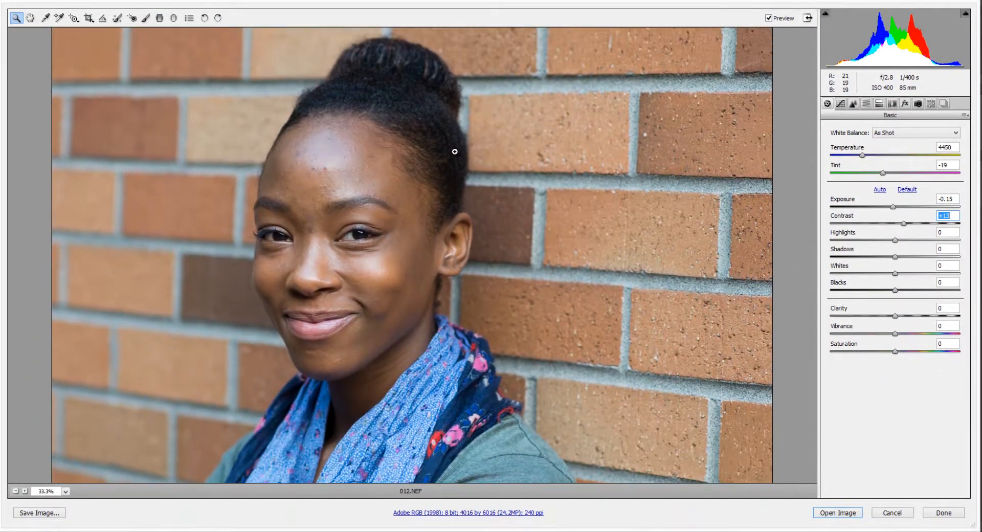
{"action": "mouse_move", "coordinate": [493, 123]}
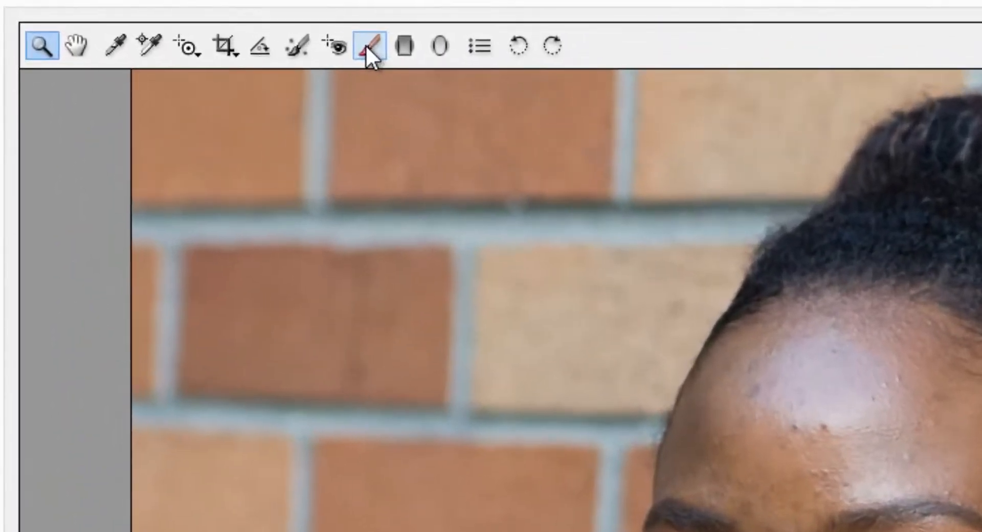
Step: Select the Adjustment Brush for painting local adjustments
{"action": "left_click", "coordinate": [374, 45]}
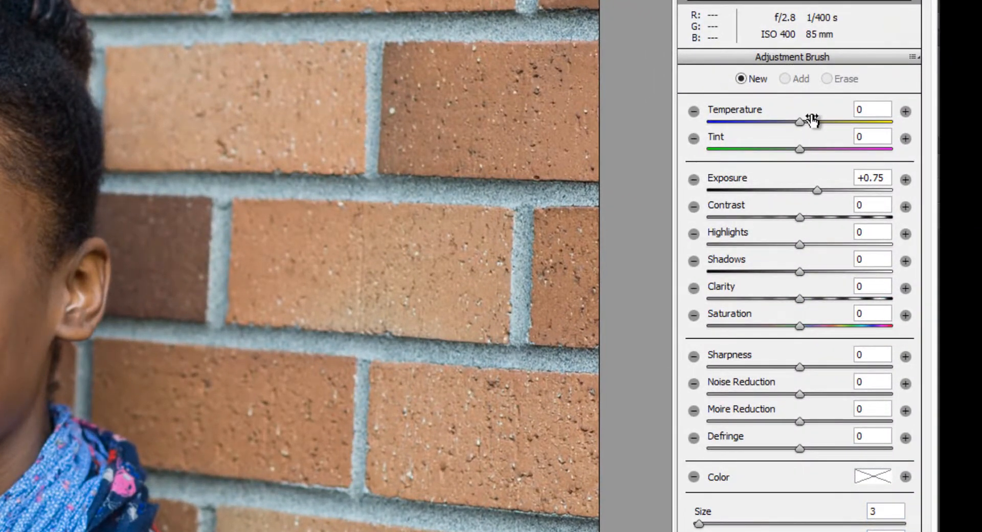
{"action": "mouse_move", "coordinate": [796, 153]}
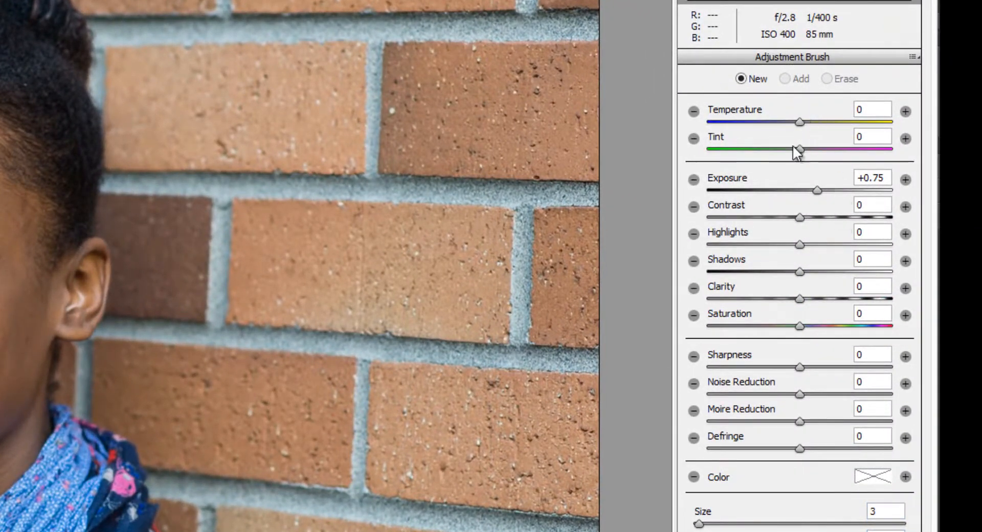
{"action": "mouse_move", "coordinate": [798, 260]}
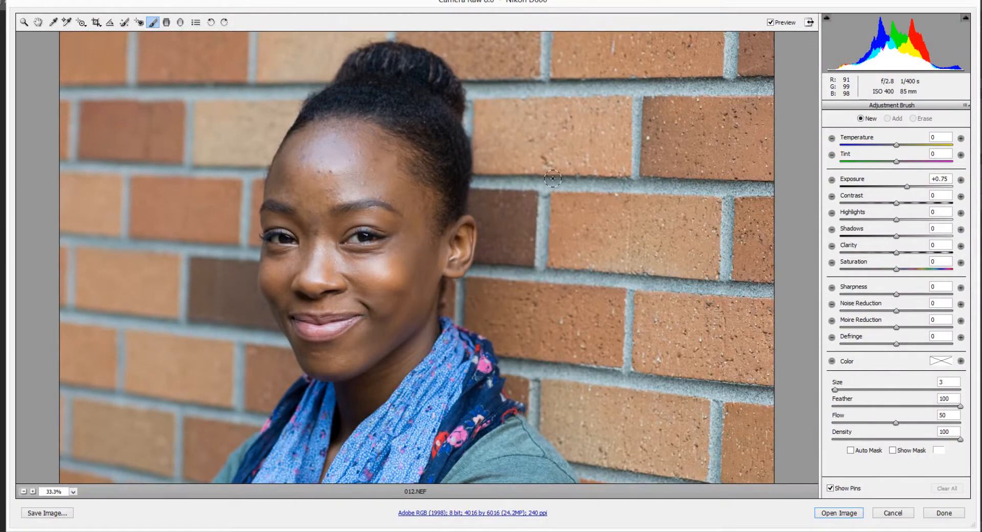
{"action": "mouse_move", "coordinate": [532, 156]}
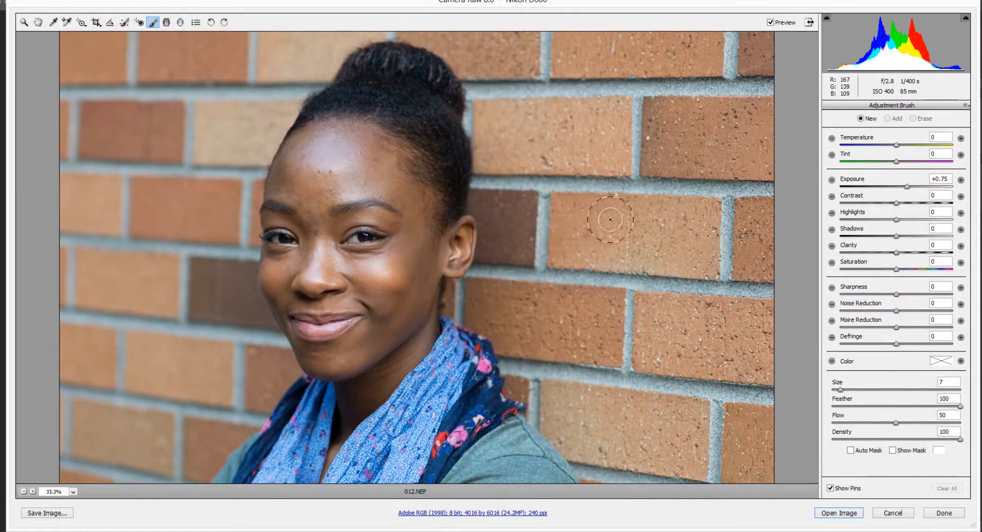
{"action": "mouse_move", "coordinate": [799, 186]}
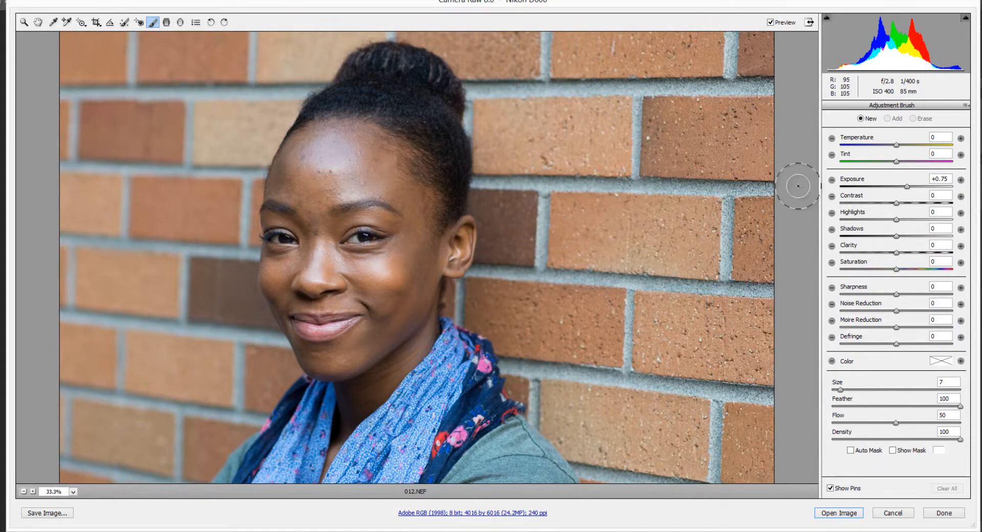
{"action": "mouse_move", "coordinate": [893, 180]}
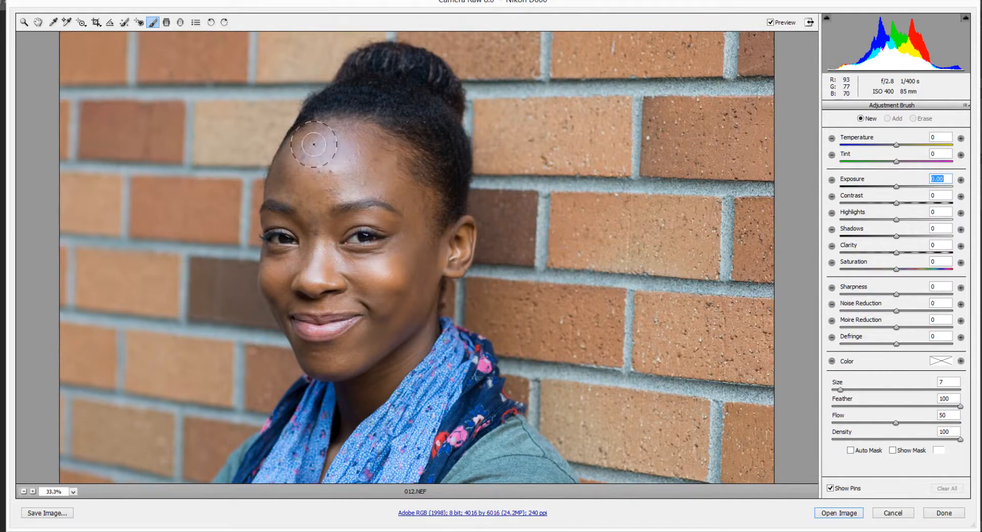
{"action": "mouse_move", "coordinate": [614, 233]}
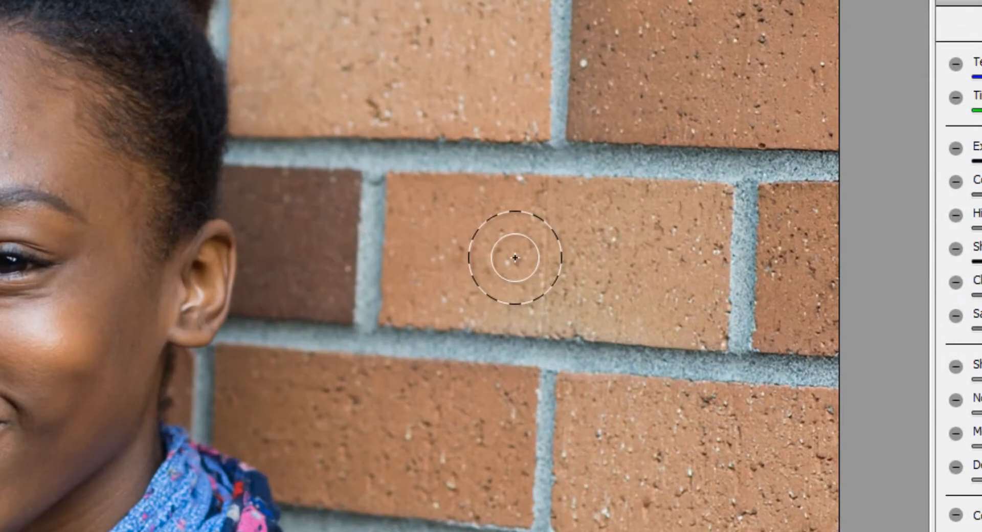
Step: Paint +0.95 exposure brightening beneath and over her eye
{"action": "left_click_drag", "start_coordinate": [249, 257], "coordinate": [488, 257]}
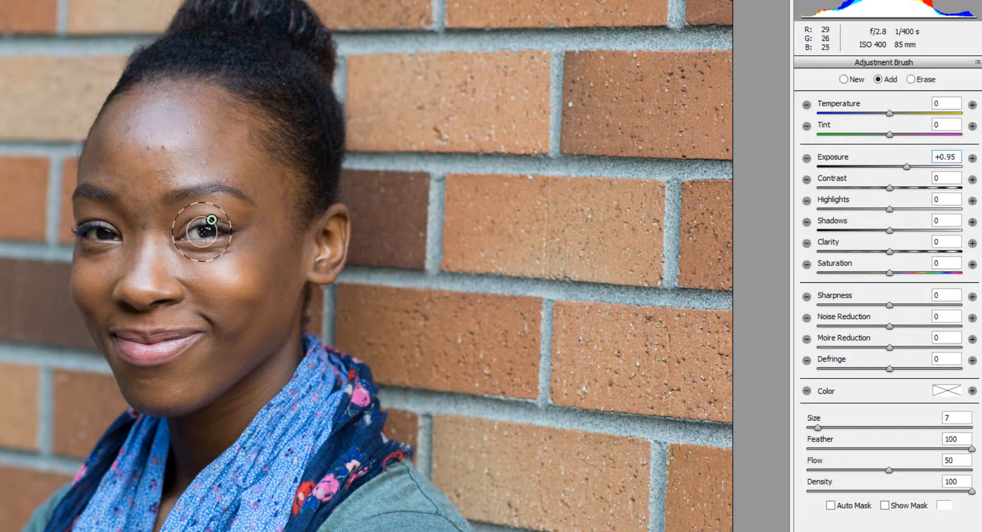
{"action": "mouse_move", "coordinate": [279, 223]}
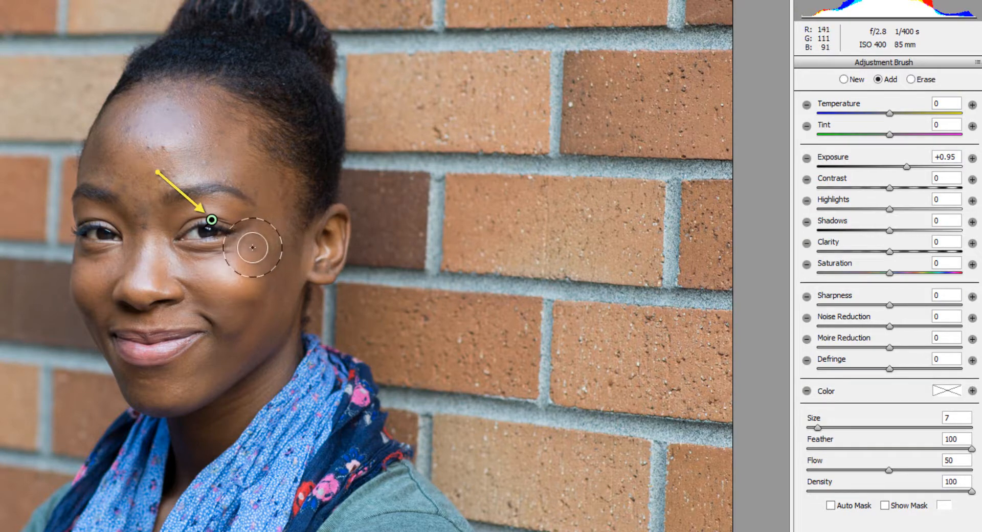
{"action": "left_click_drag", "start_coordinate": [251, 247], "coordinate": [213, 219]}
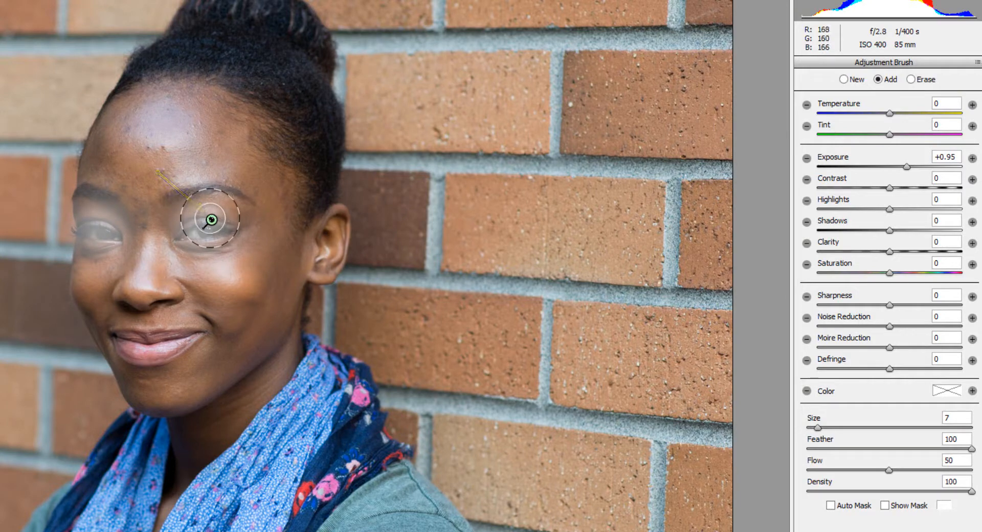
{"action": "mouse_move", "coordinate": [214, 218]}
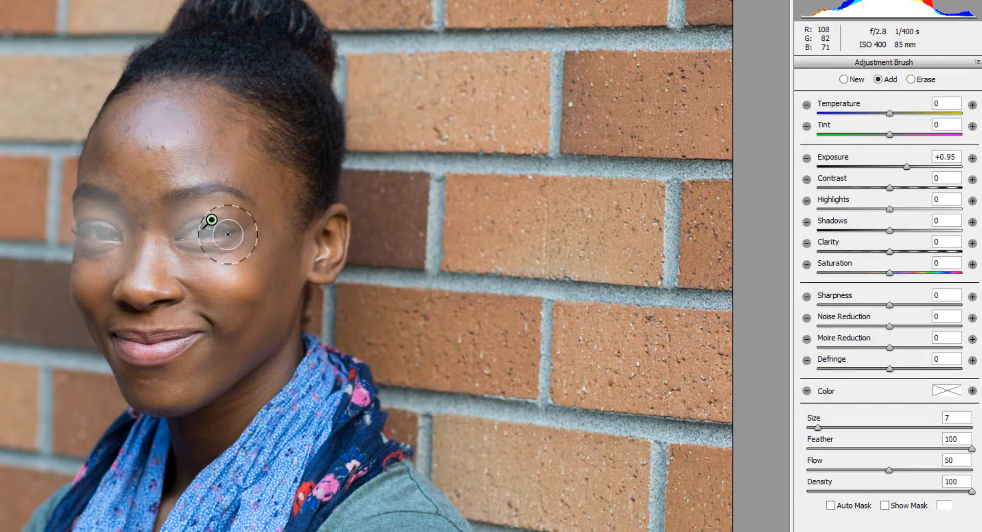
{"action": "mouse_move", "coordinate": [210, 219]}
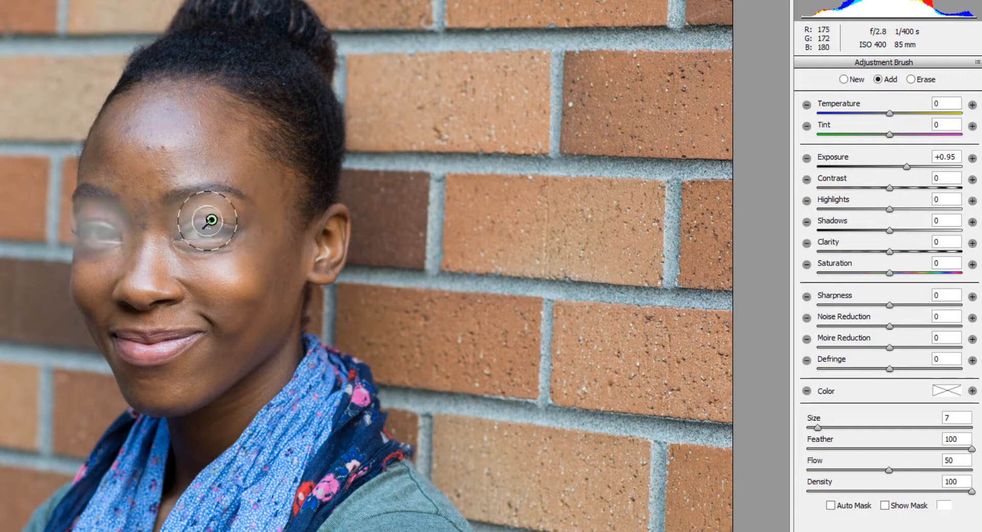
{"action": "mouse_move", "coordinate": [890, 209]}
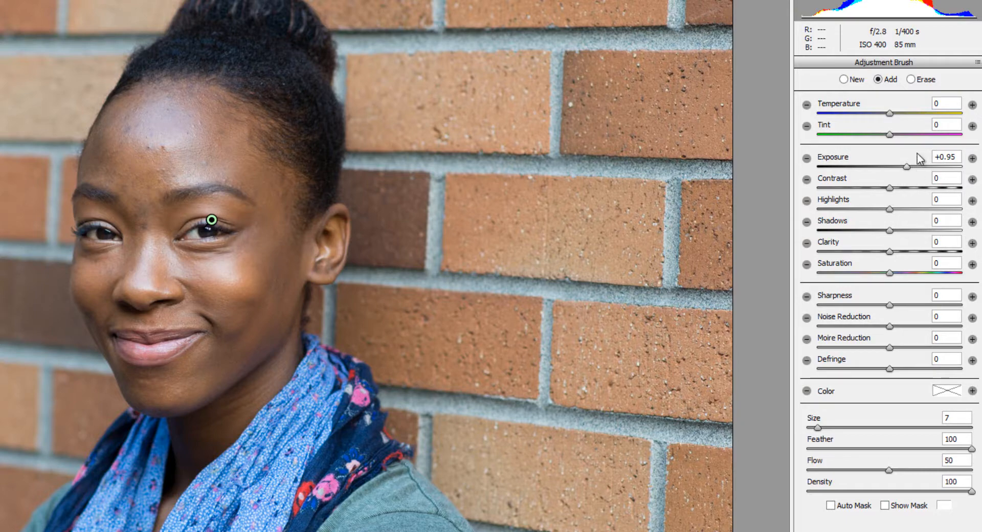
{"action": "mouse_move", "coordinate": [117, 233]}
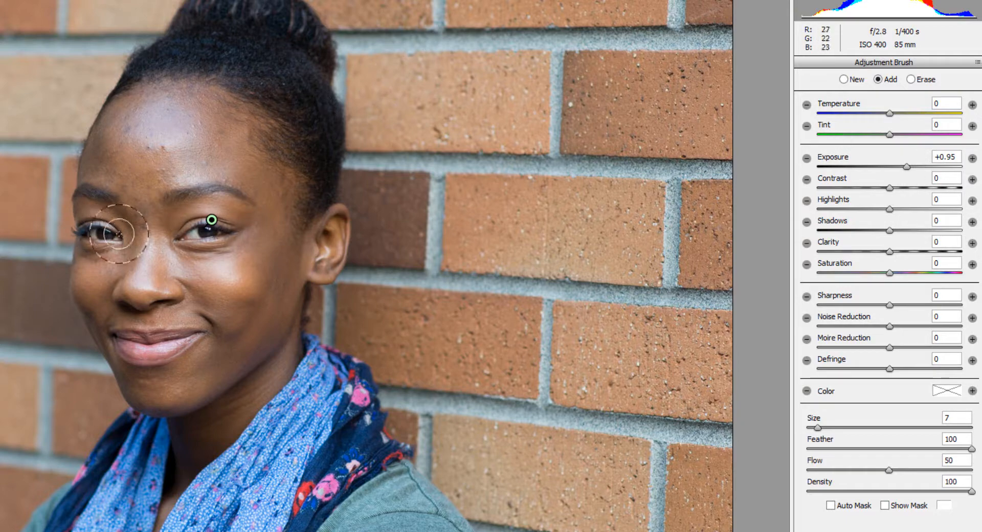
{"action": "mouse_move", "coordinate": [891, 277]}
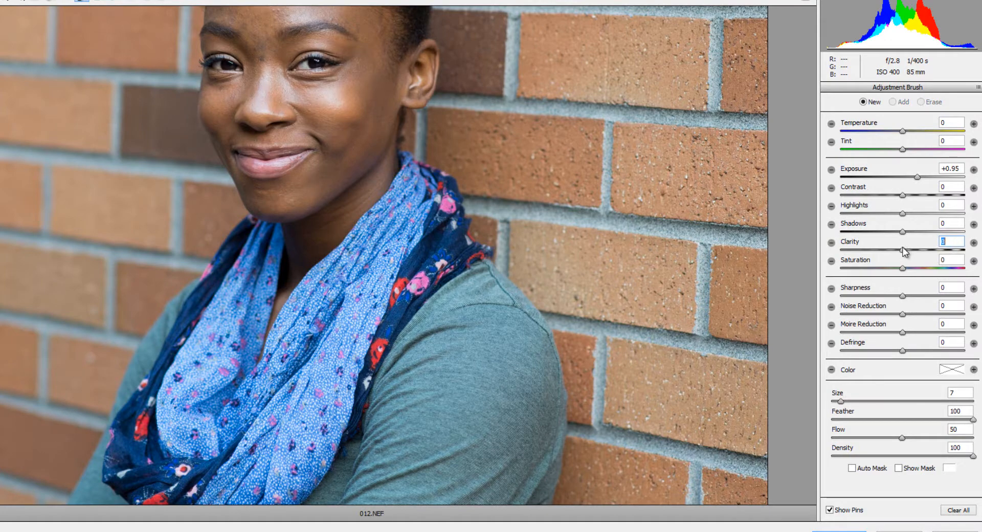
{"action": "mouse_move", "coordinate": [922, 181]}
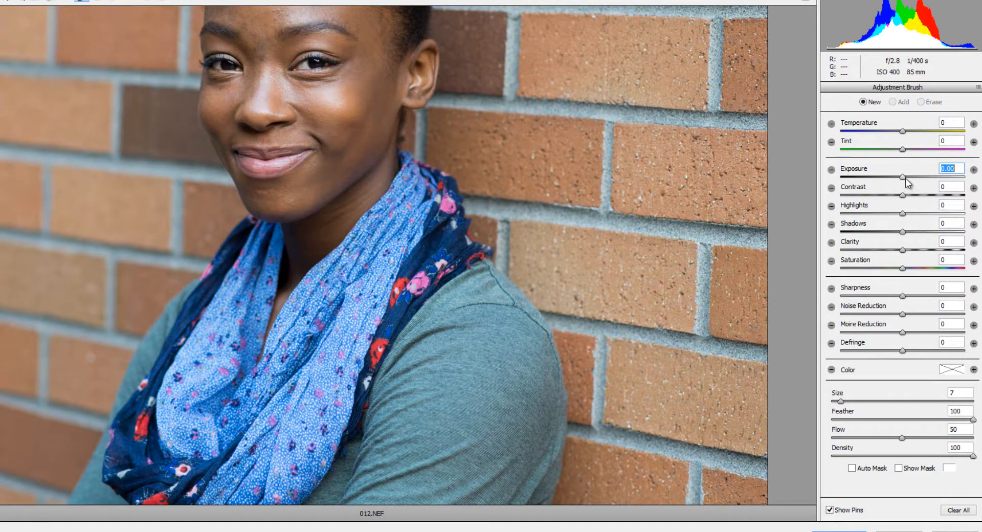
{"action": "mouse_move", "coordinate": [862, 278]}
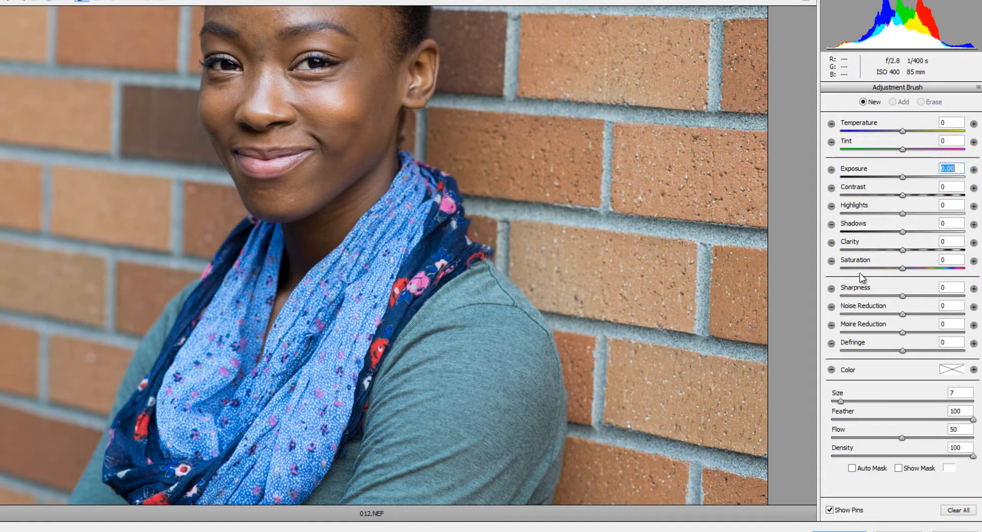
Step: Reset an Adjustment Brush slider to zero for the new adjustment
{"action": "left_click", "coordinate": [949, 259]}
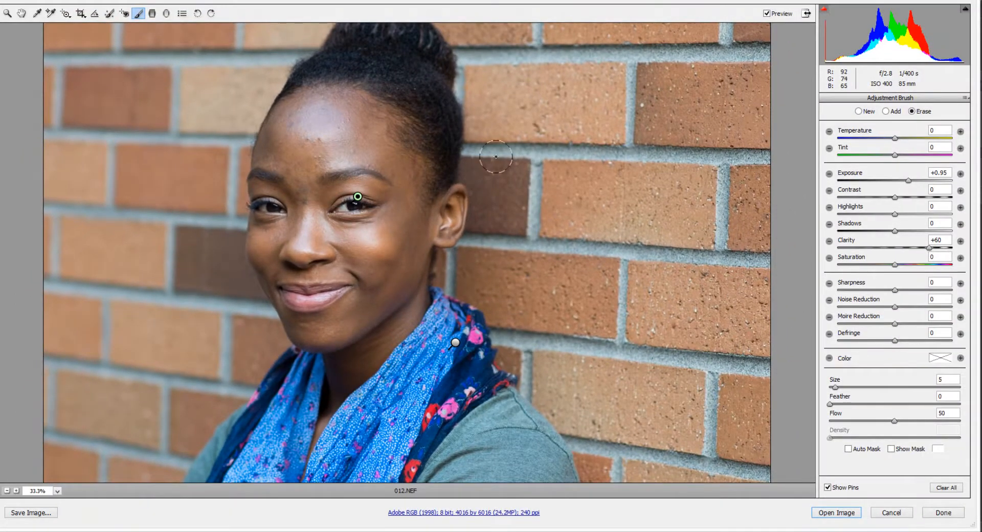
{"action": "mouse_move", "coordinate": [496, 155]}
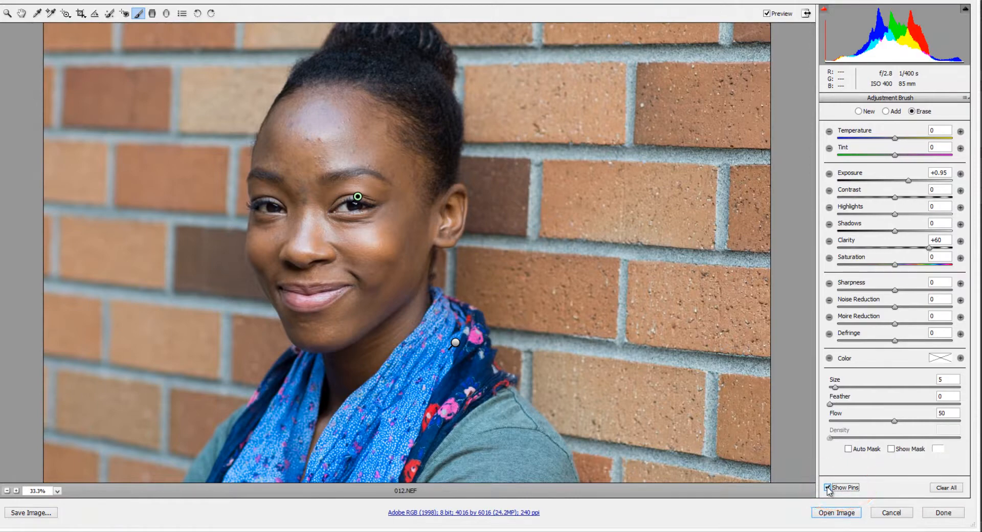
{"action": "left_click", "coordinate": [829, 488]}
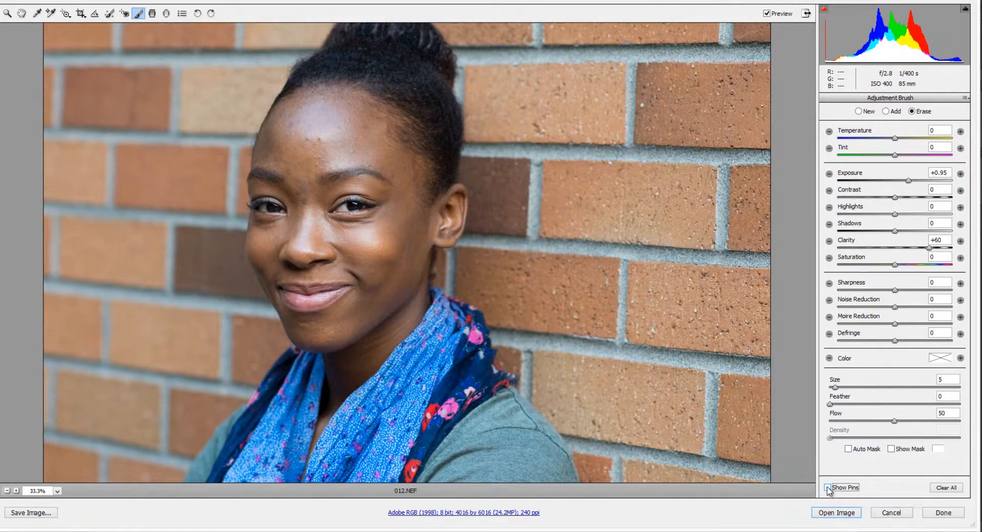
{"action": "left_click", "coordinate": [829, 488]}
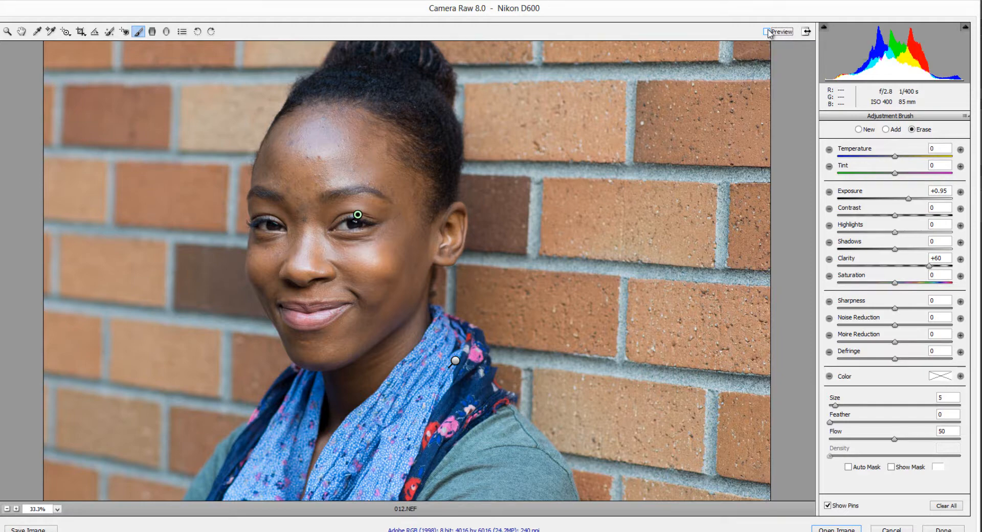
{"action": "left_click", "coordinate": [768, 31]}
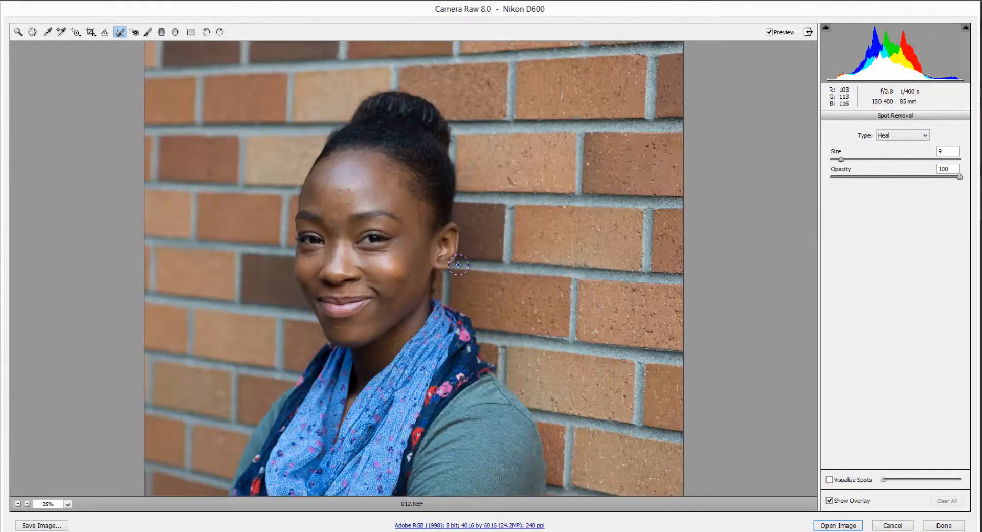
Step: Zoom the preview to 50% for a closer look at her face
{"action": "left_click", "coordinate": [28, 504]}
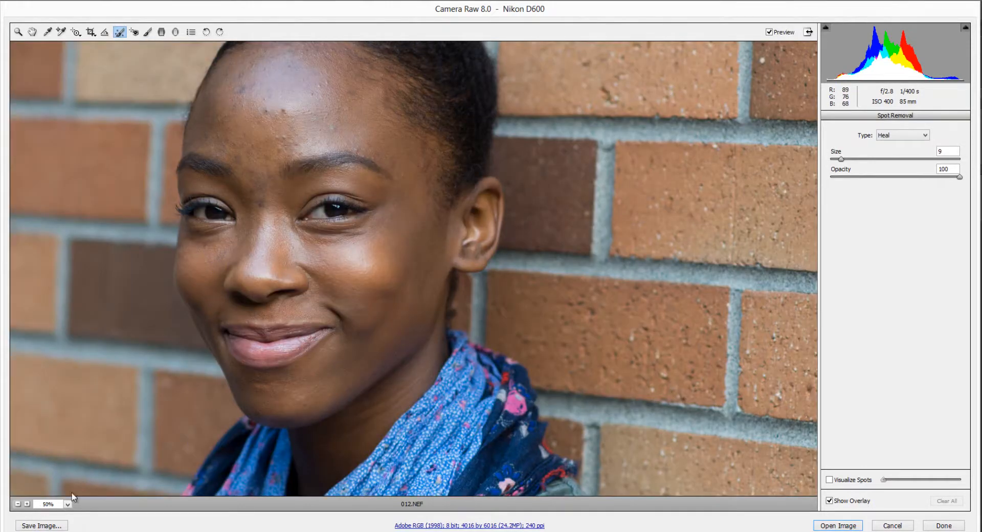
{"action": "mouse_move", "coordinate": [48, 504]}
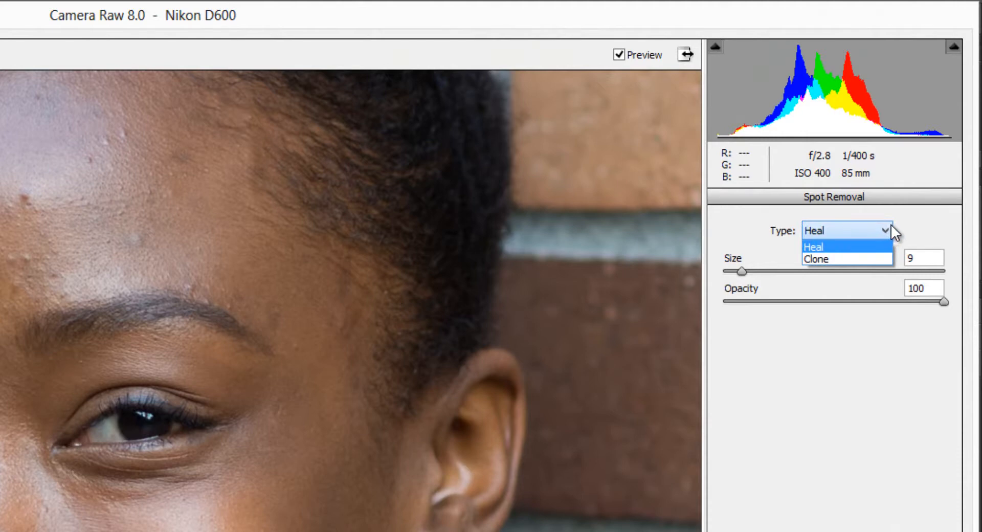
{"action": "mouse_move", "coordinate": [894, 234]}
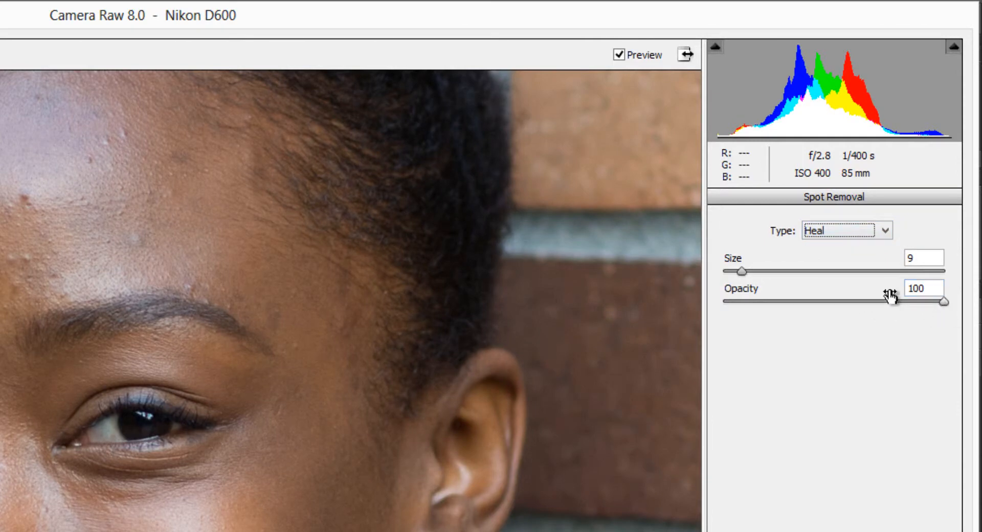
Step: Keep Heal at 100% opacity and size 9, then heal a forehead blemish
{"action": "left_click", "coordinate": [923, 257]}
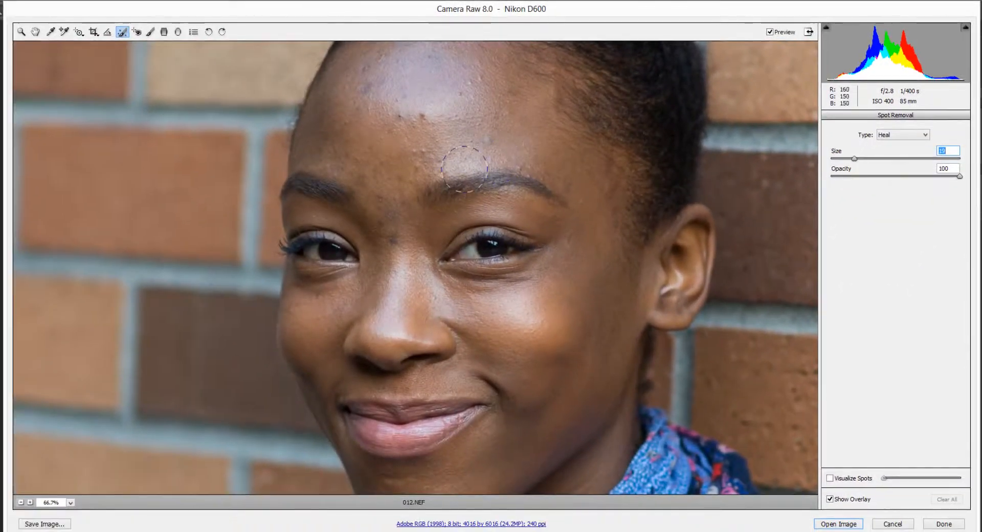
{"action": "key", "text": "["}
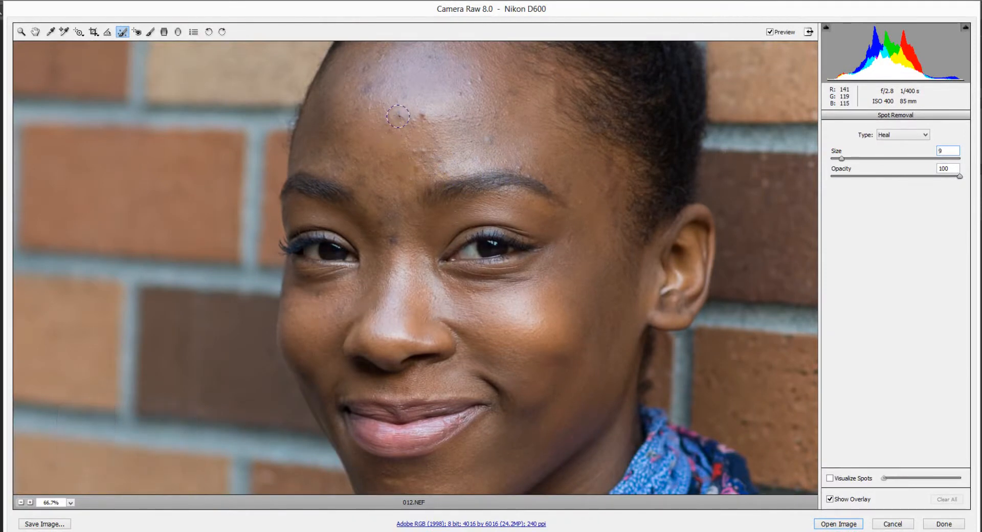
{"action": "left_click", "coordinate": [398, 117]}
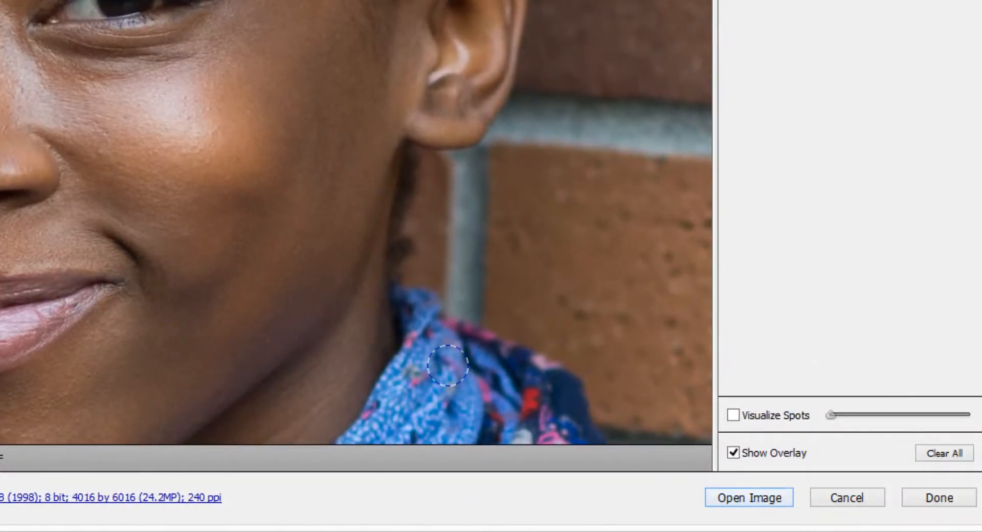
Step: Use Shift to turn Open Image into Open Object and open 012
{"action": "key", "text": "shift"}
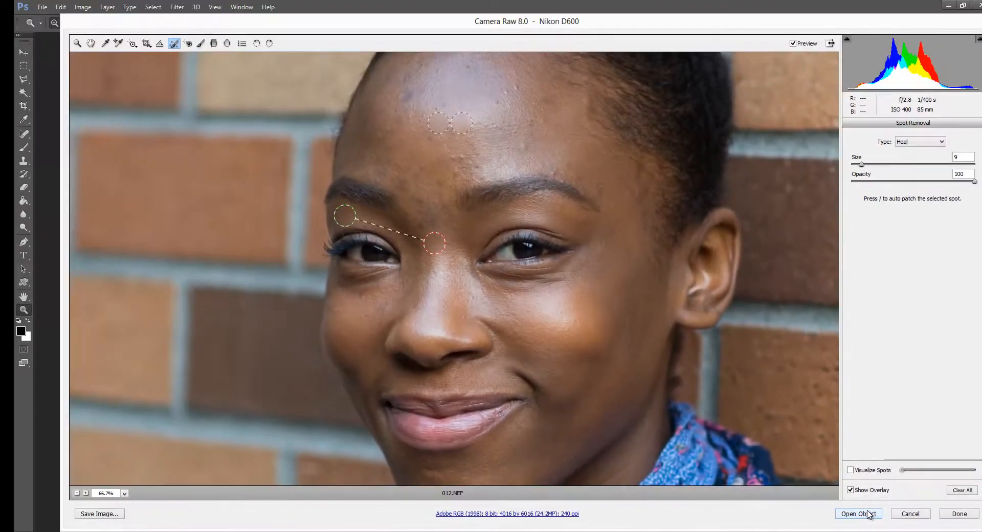
{"action": "mouse_move", "coordinate": [860, 514]}
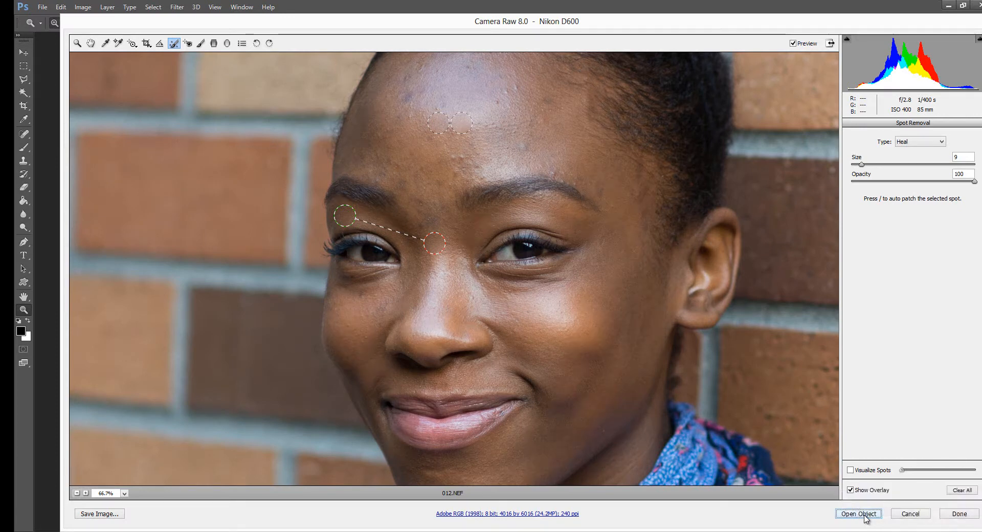
{"action": "left_click", "coordinate": [858, 514]}
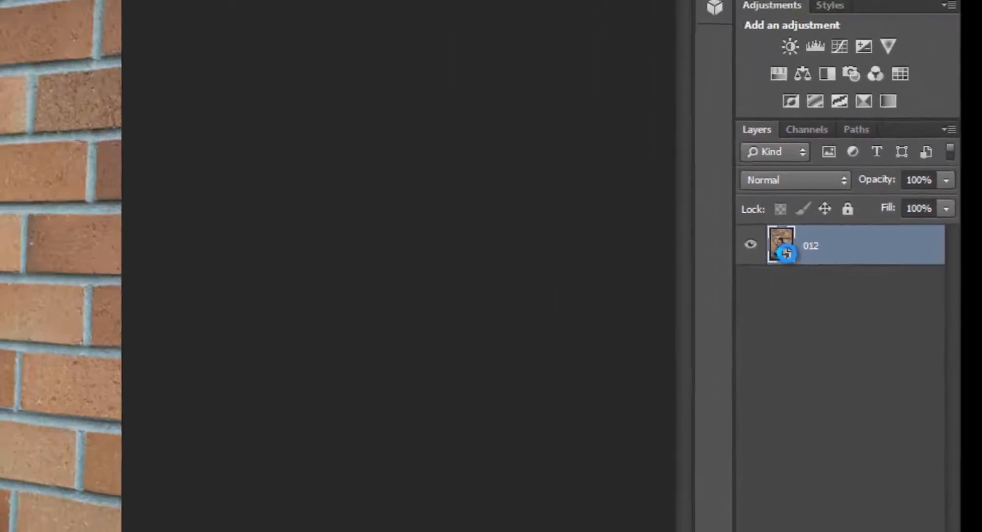
Step: Reopen layer 012's Camera Raw settings and confirm them with OK
{"action": "double_click", "coordinate": [781, 245]}
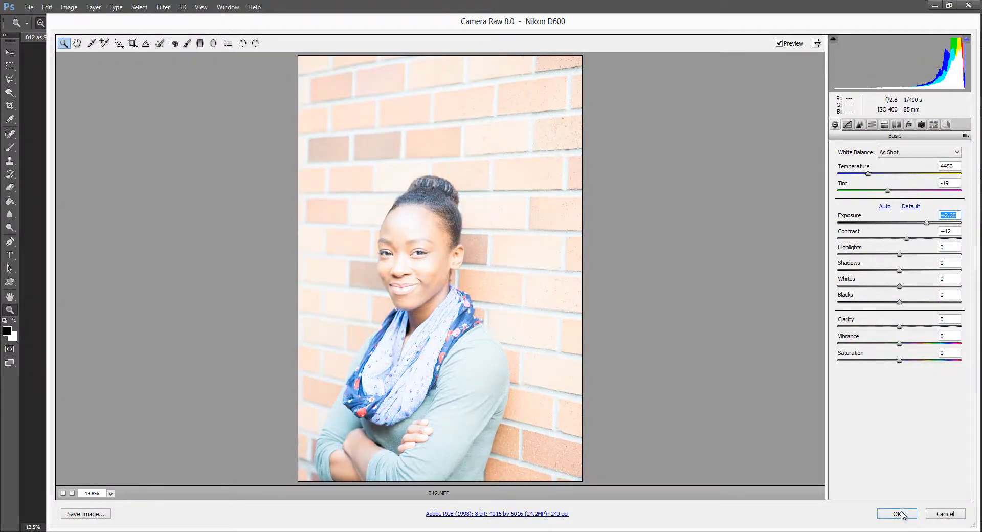
{"action": "left_click", "coordinate": [897, 513]}
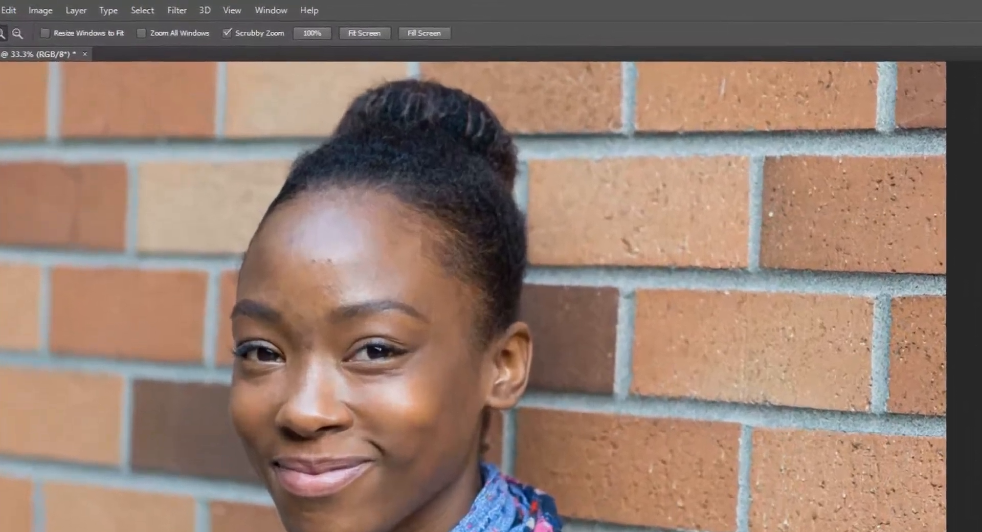
Step: Filter Background copy with Camera Raw: Exposure -0.40, Contrast +15, added clarity
{"action": "left_click", "coordinate": [176, 11]}
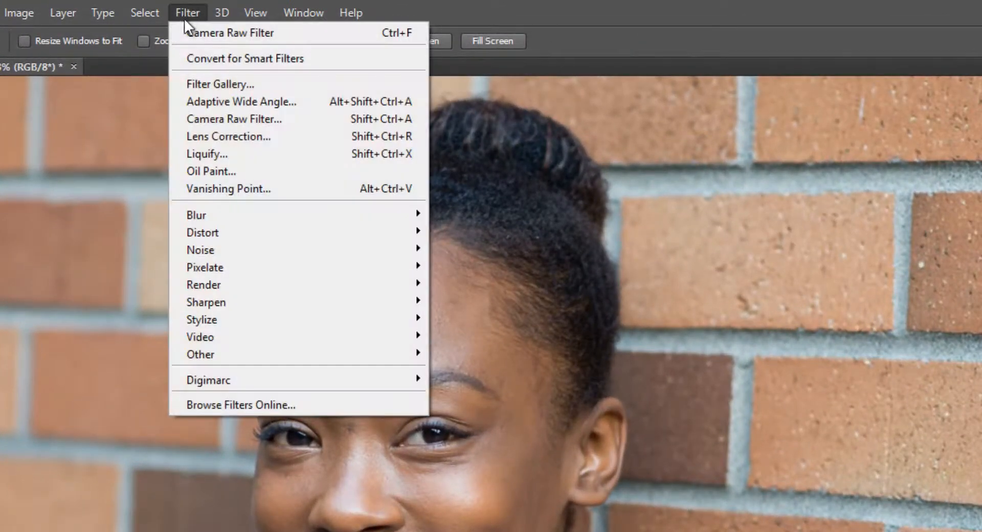
{"action": "mouse_move", "coordinate": [234, 119]}
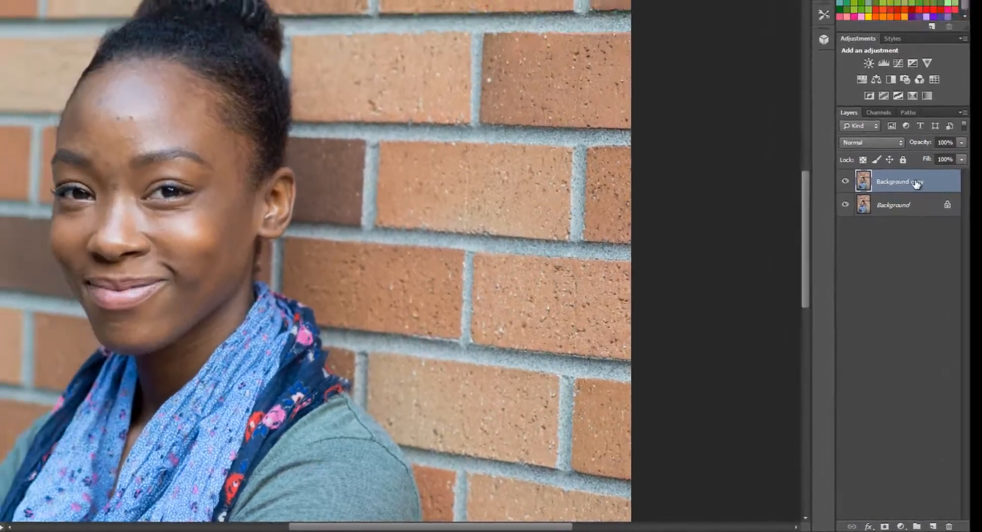
{"action": "left_click", "coordinate": [163, 7]}
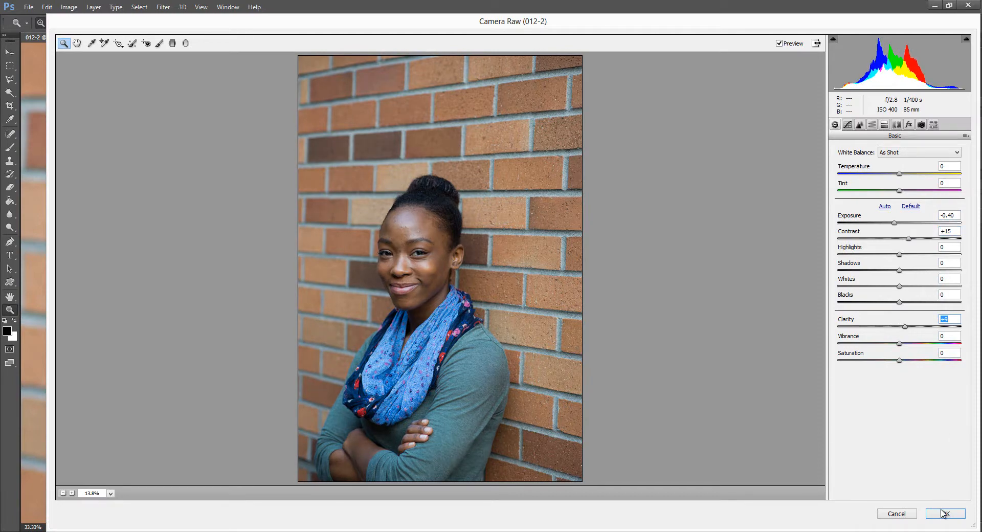
{"action": "left_click", "coordinate": [945, 513]}
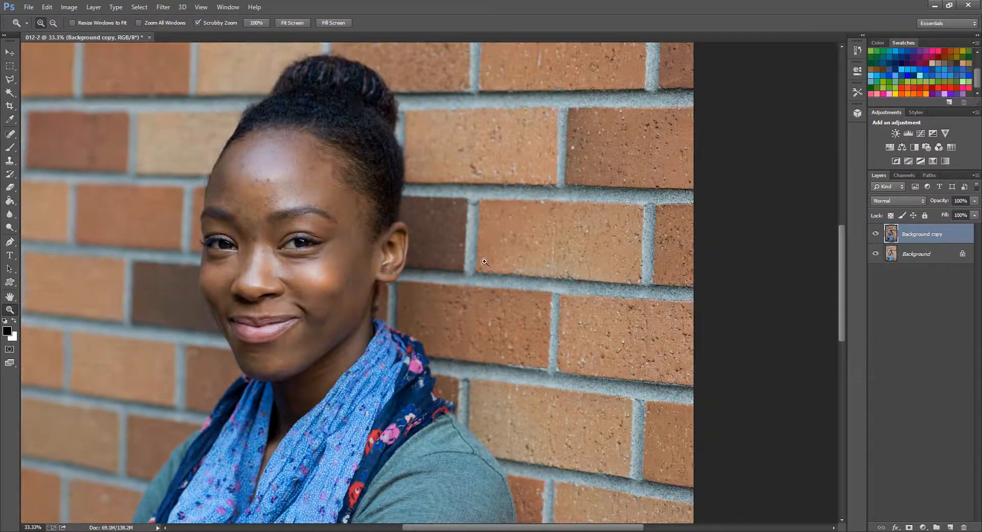